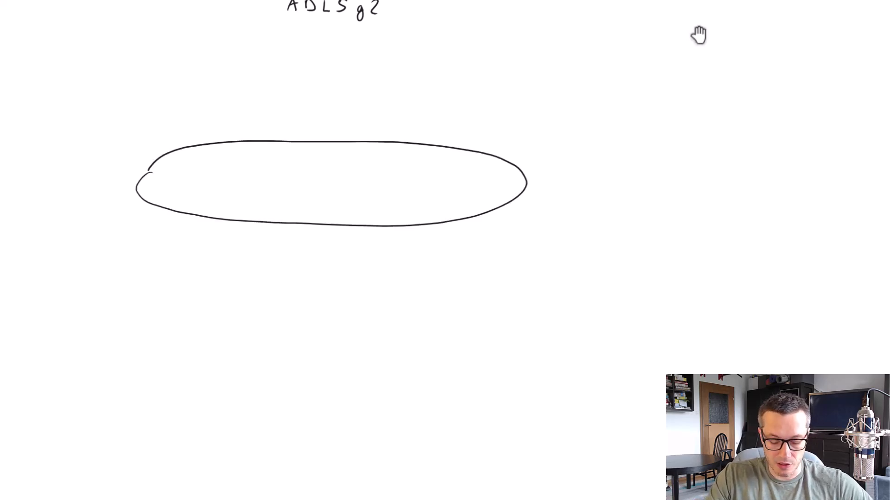
Draw the storage cylinder and label it ADLS g2 beneath.
drag(135, 196, 130, 331)
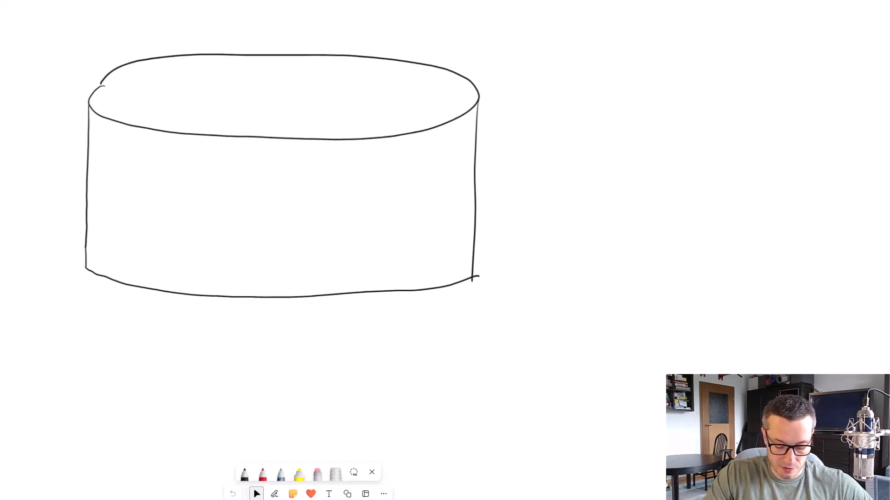
text(ADL)
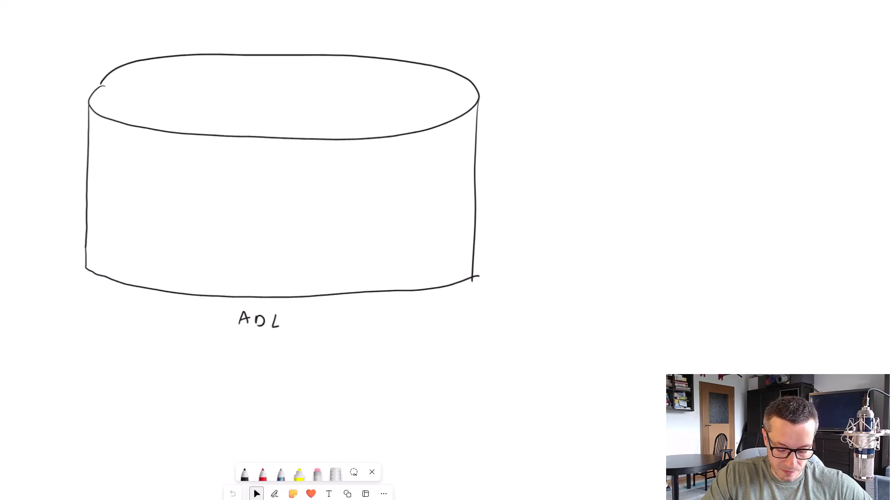
text(Sg2)
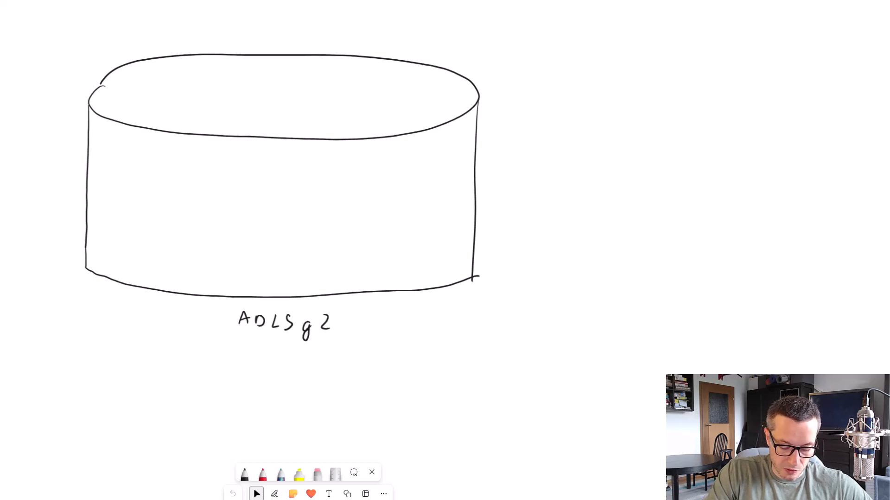
Add a dotted zone divider, mark the RAW zone and place a json file in it.
drag(185, 134, 188, 283)
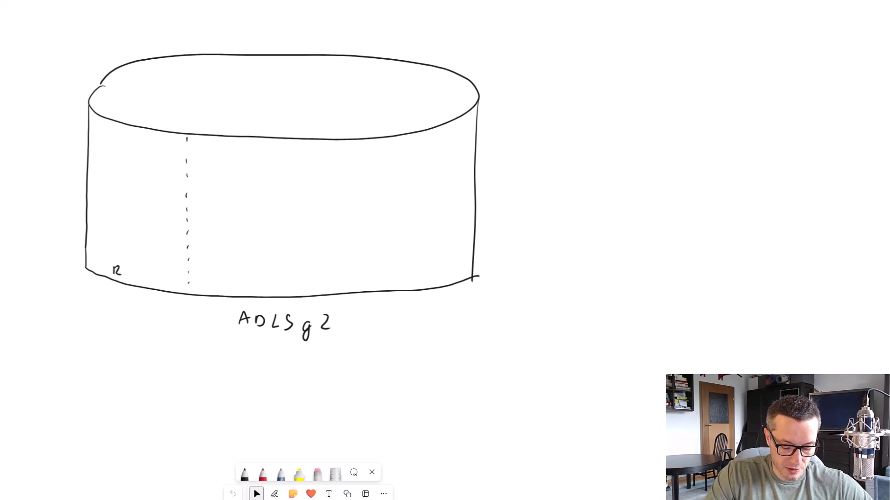
text(AW)
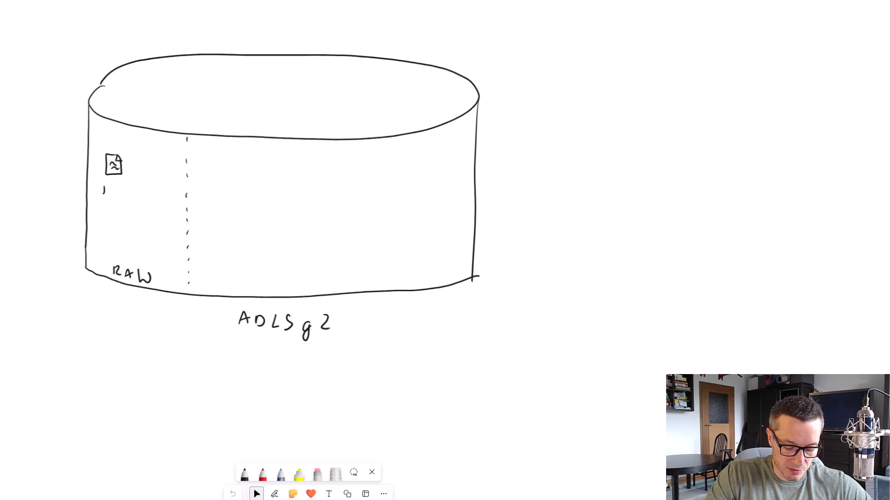
text(json)
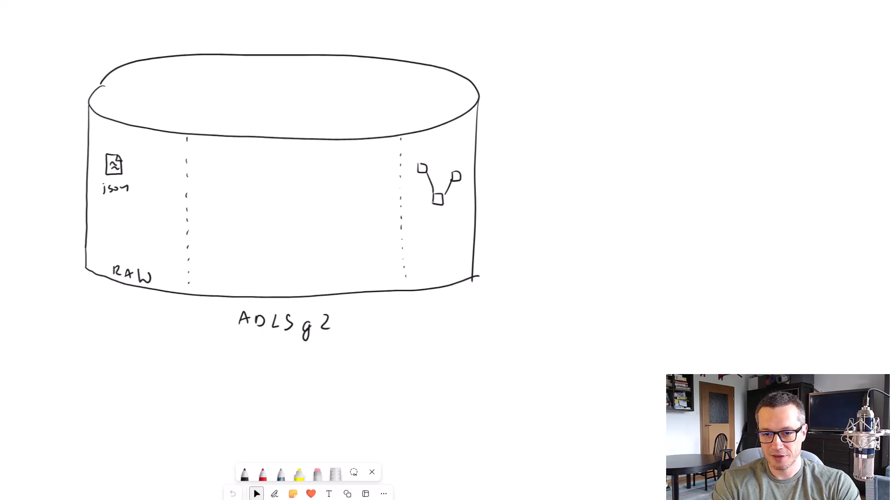
Link a fourth node below the middle node of the diagram in the right zone.
drag(441, 204, 444, 222)
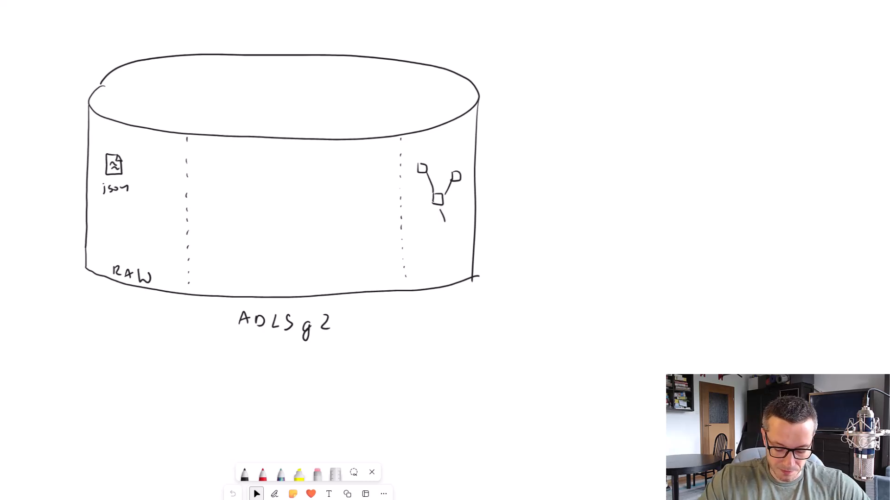
drag(440, 213, 449, 233)
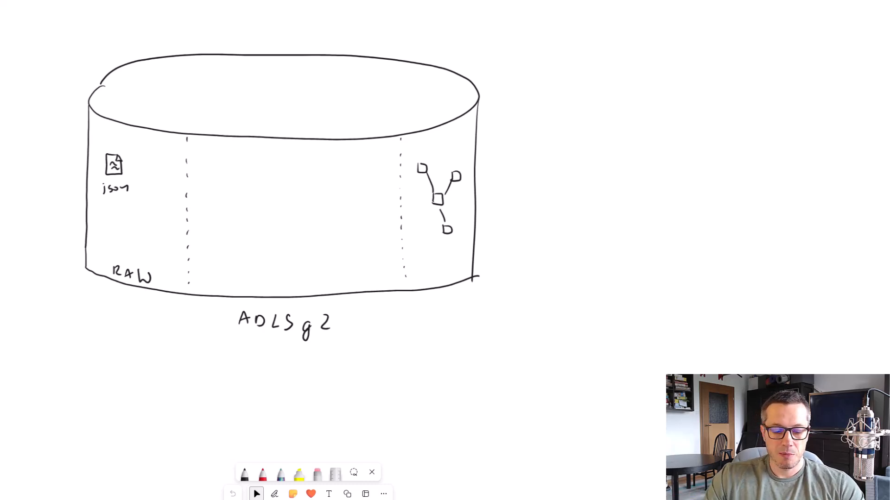
drag(406, 147, 473, 261)
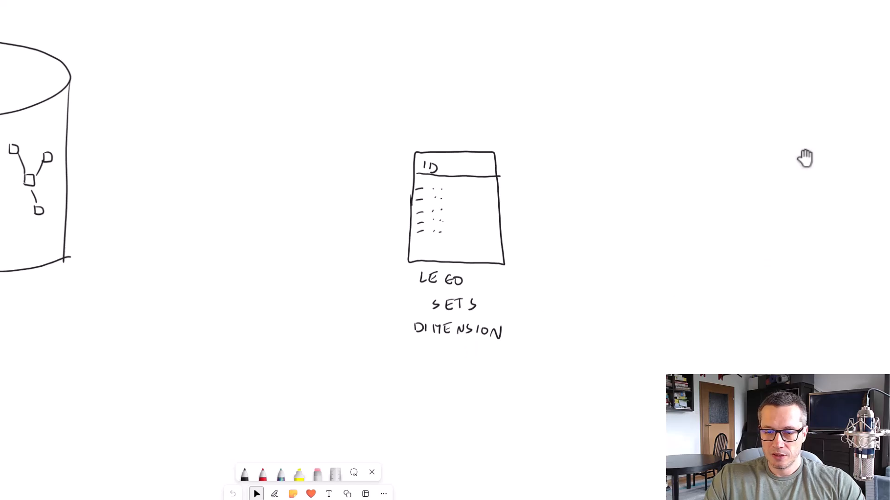
mouse_move(826, 99)
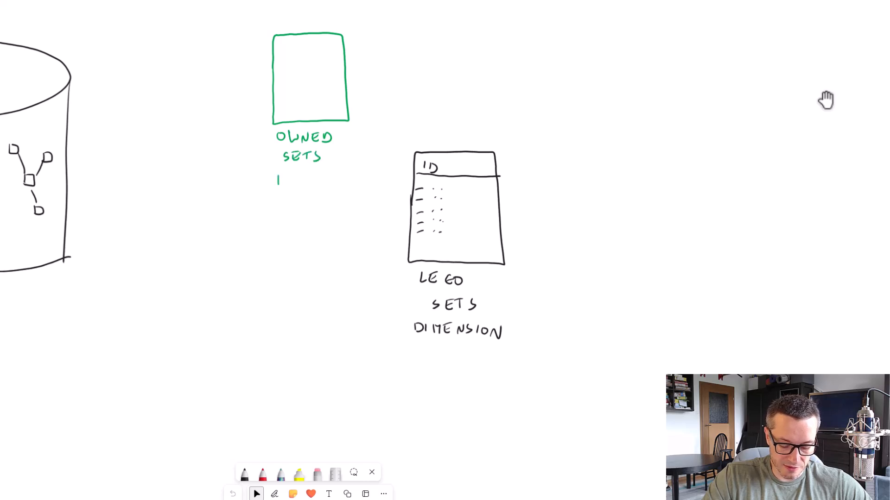
Write FACT beneath the green OWNED SETS box.
text(FAC)
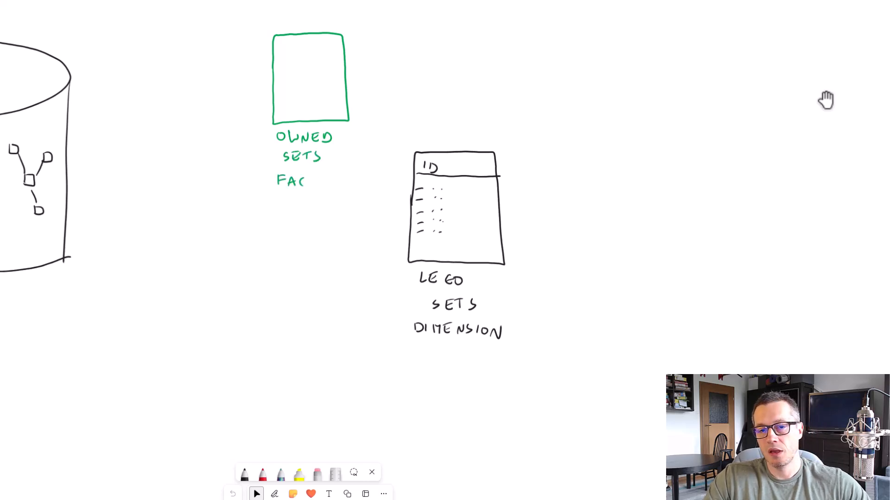
drag(313, 170, 319, 186)
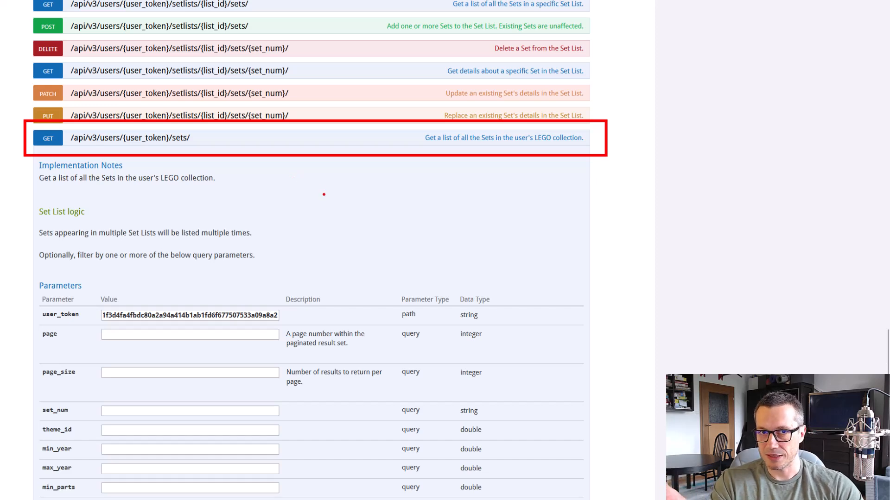
Locate the GET users/{user_token}/sets endpoint, then head to Profile via the Account menu.
scroll(up, 3)
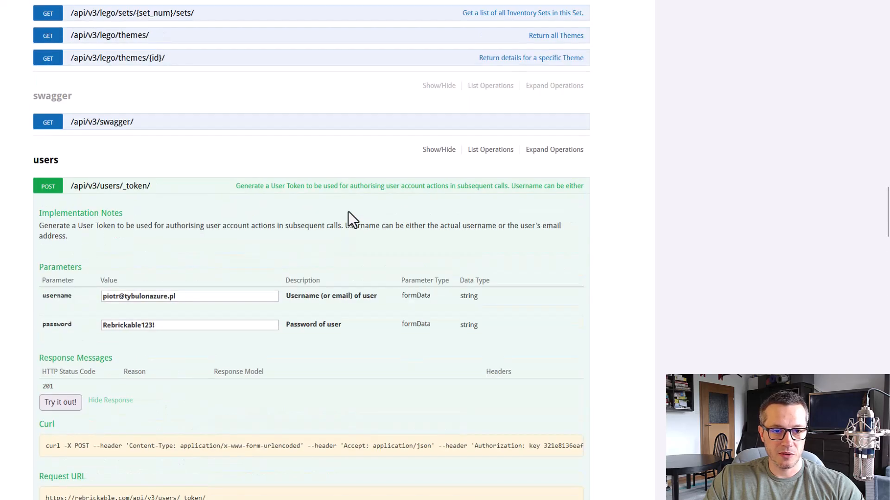
mouse_move(505, 278)
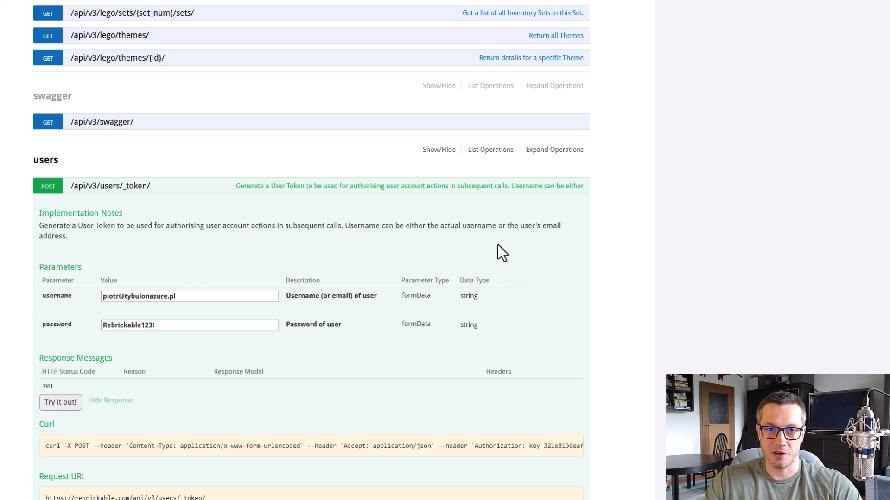
scroll(down, 3)
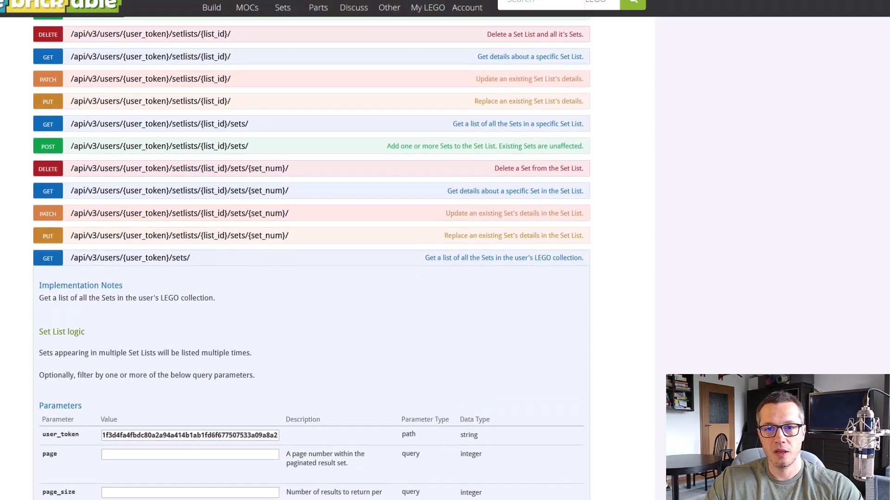
click(466, 70)
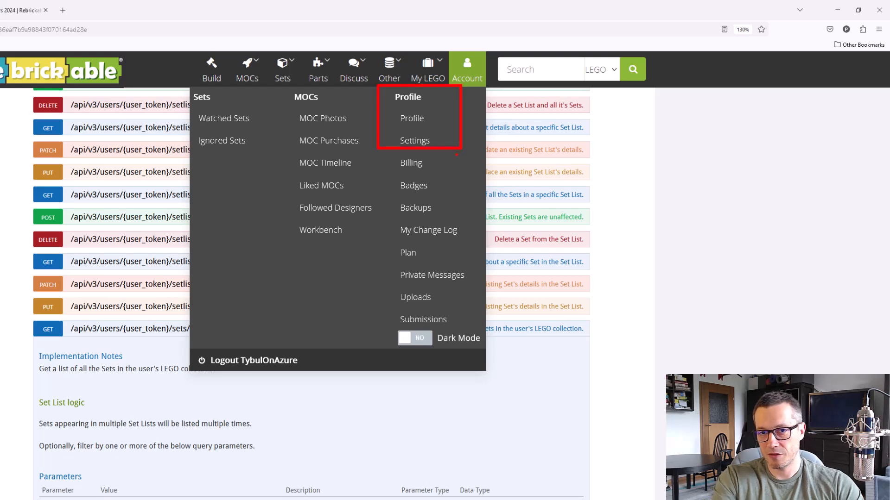
click(466, 70)
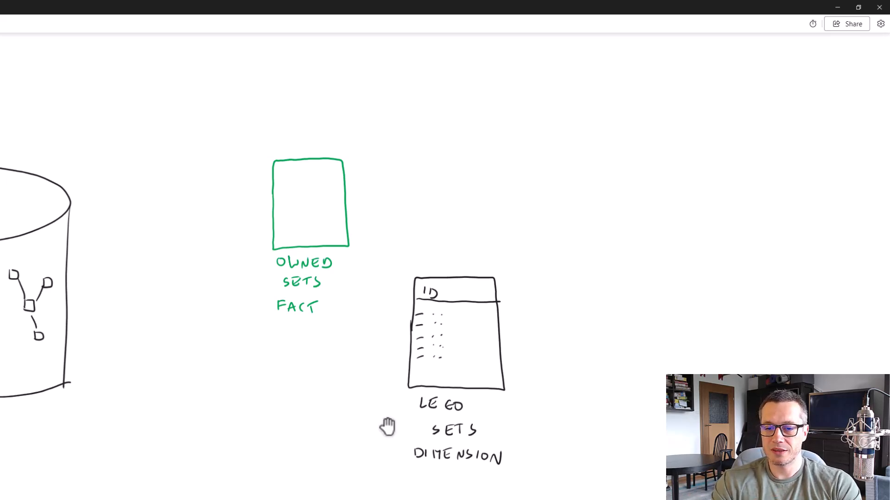
mouse_move(388, 22)
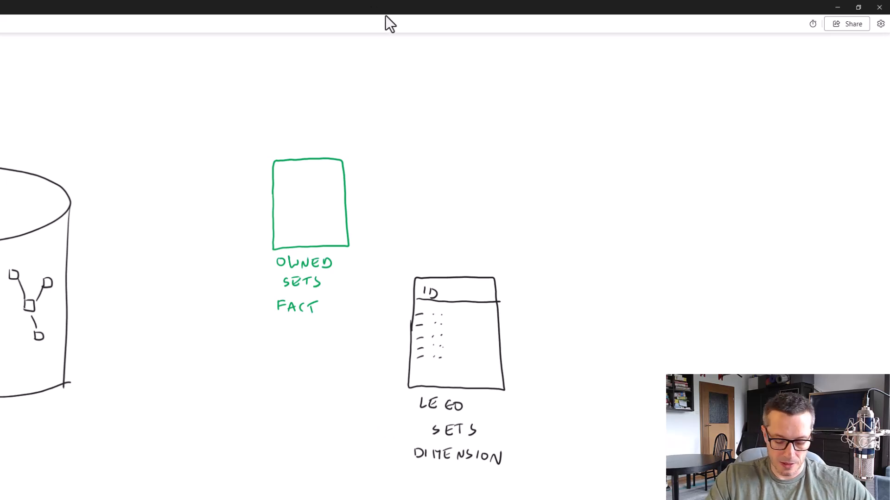
Label the new green box REBRICKABLE PROFILE DIMENSION left of the fact table.
scroll(down, 3)
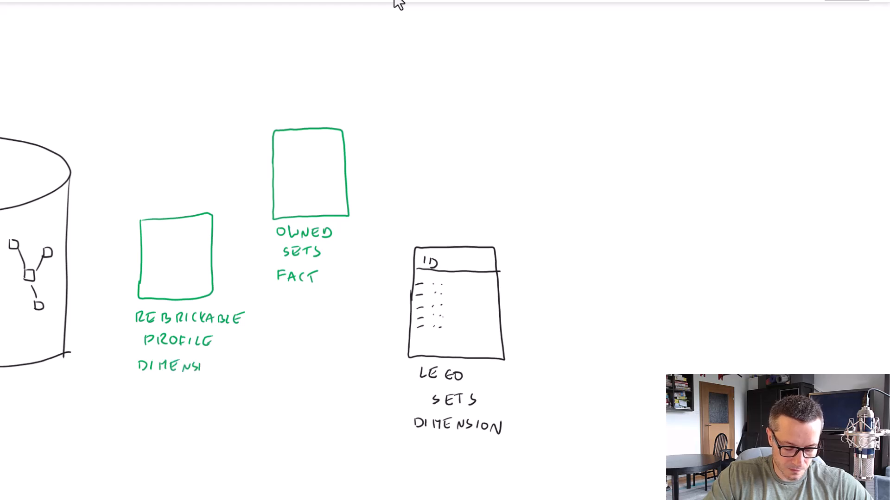
text(ON)
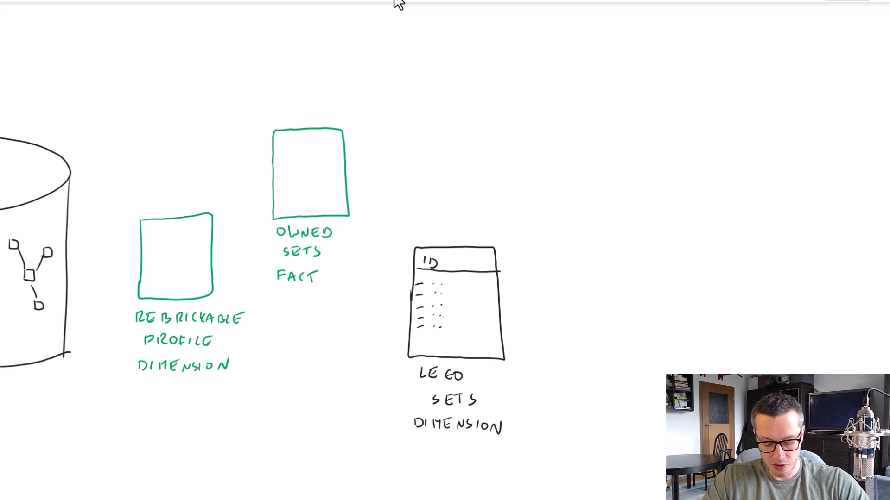
Write -PROFILE ID and -SET_ID in red inside the fact box.
click(279, 156)
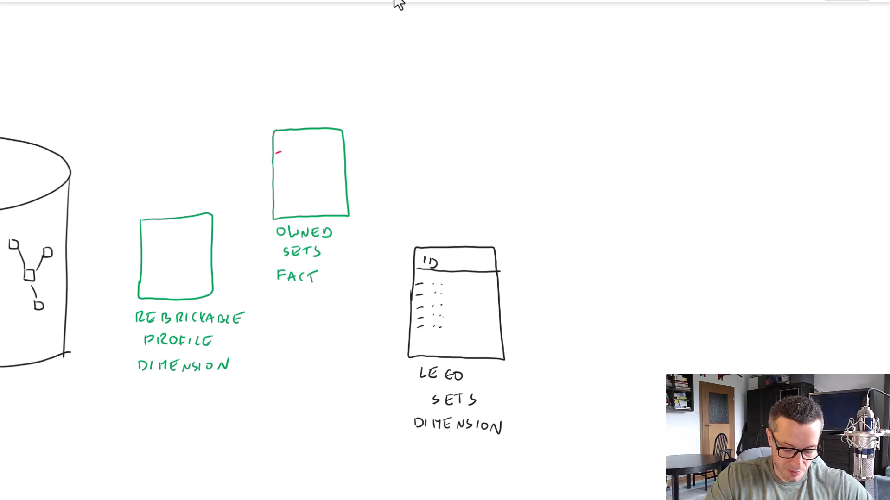
text(-PROFILE ID)
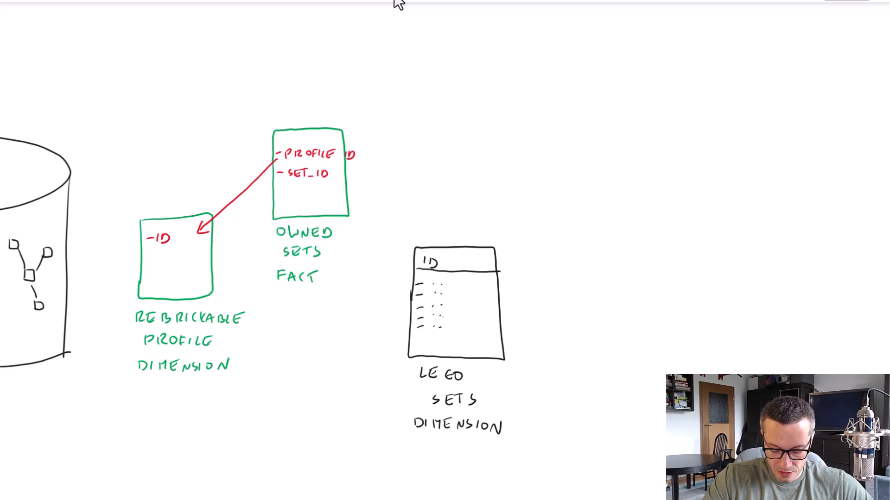
Draw arrows from PROFILE ID and SET_ID to the ID of each dimension box.
drag(337, 181, 417, 252)
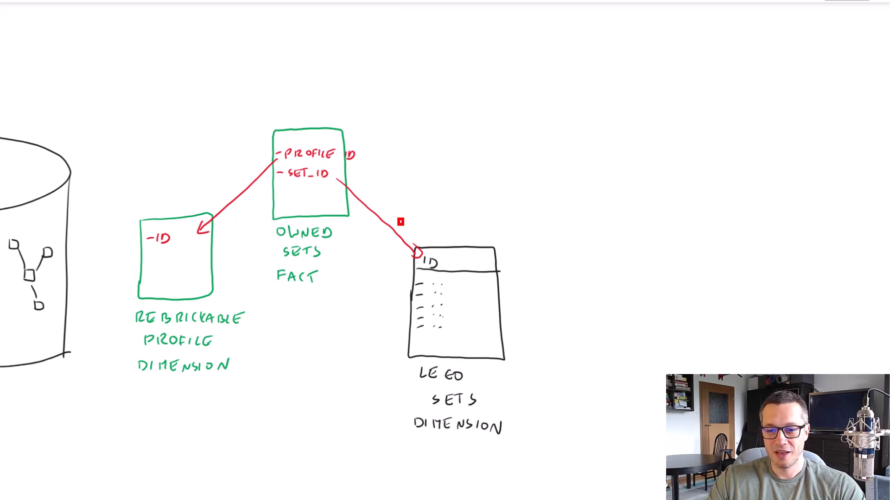
drag(400, 217, 557, 479)
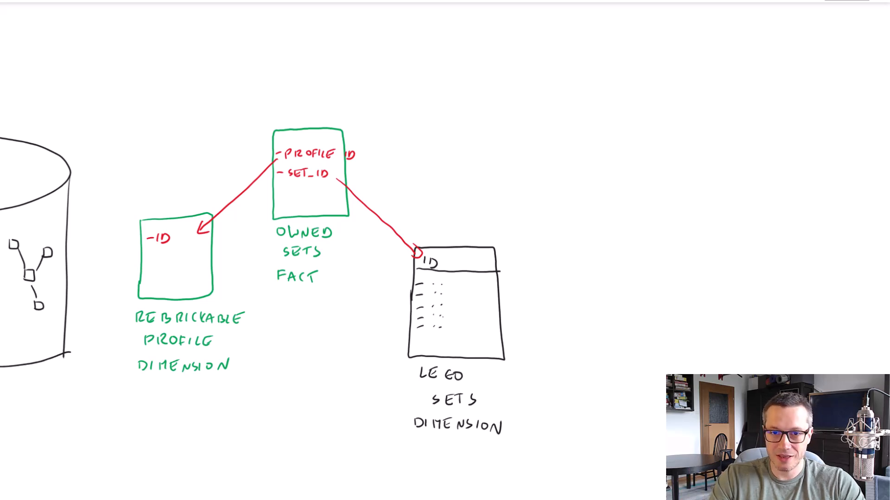
Label the green box above the fact table DATE DIMENSION.
scroll(down, 3)
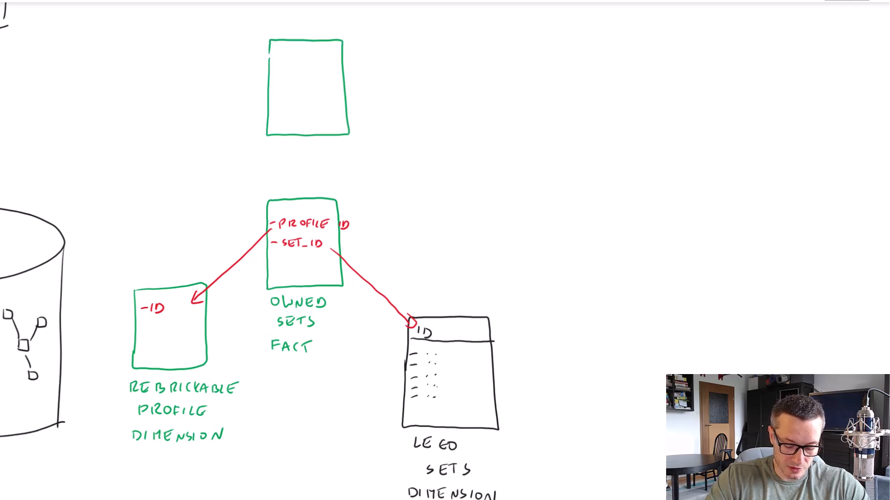
text(DATE DIMENSION)
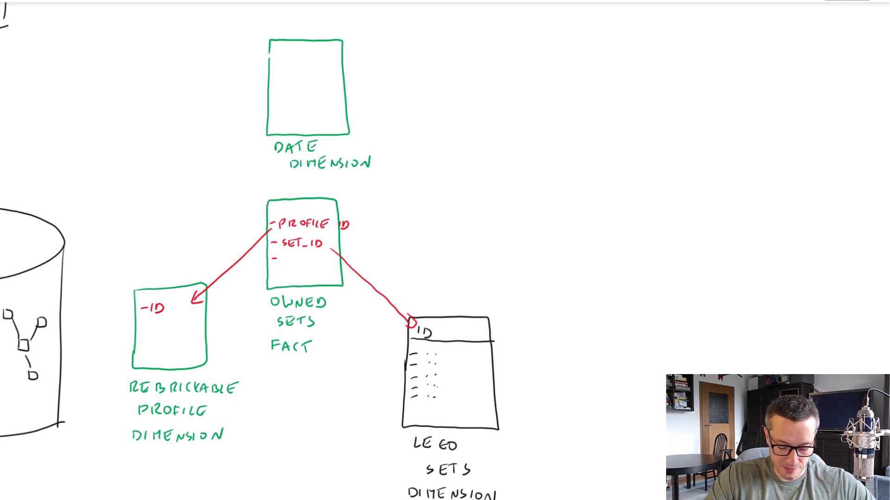
Add -ORDER DATE and -PRICE in red to the fact box, linking ORDER DATE to the date dimension.
text(ORDER)
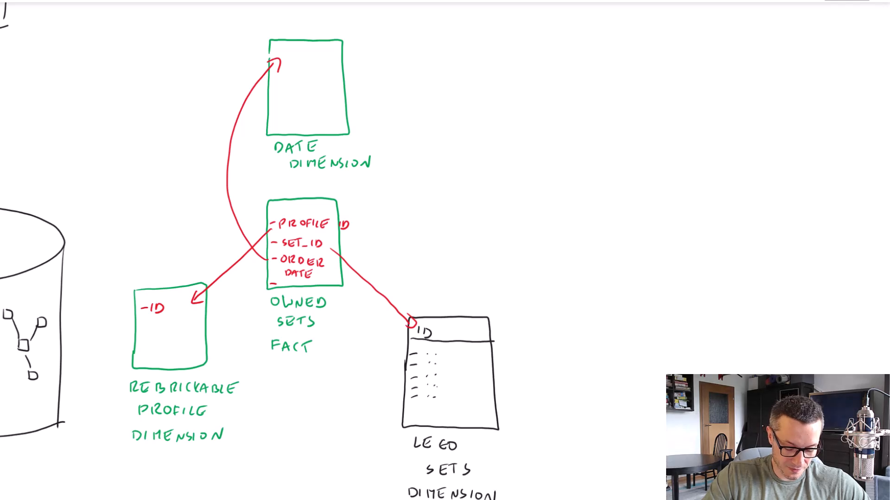
text(PRICE)
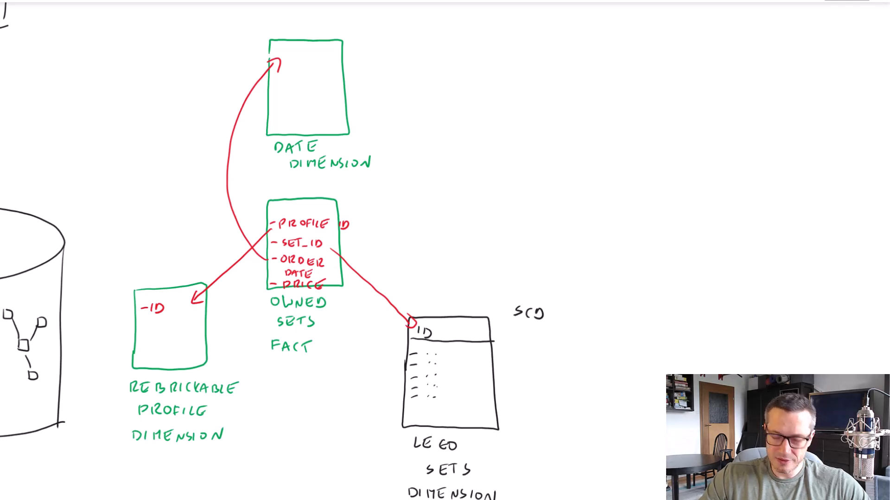
Write SCD 1 beside the LEGO SETS dimension and beside the DATE DIMENSION box.
text(1)
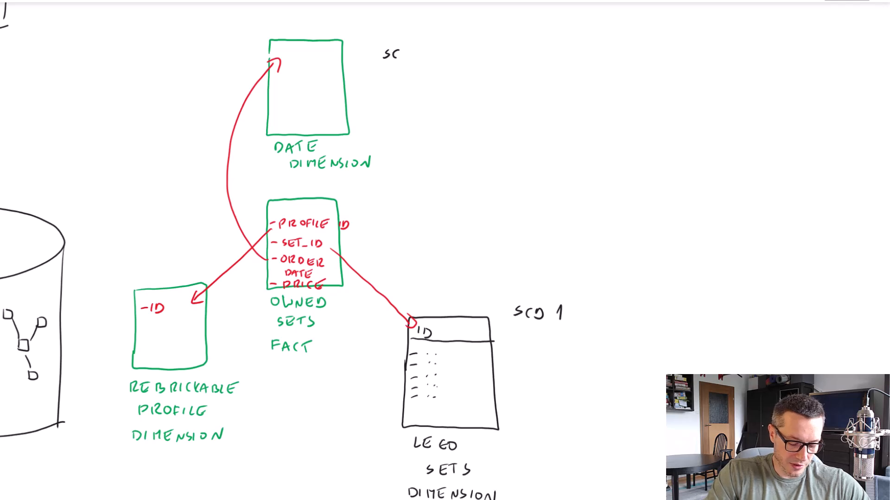
text(SCD1)
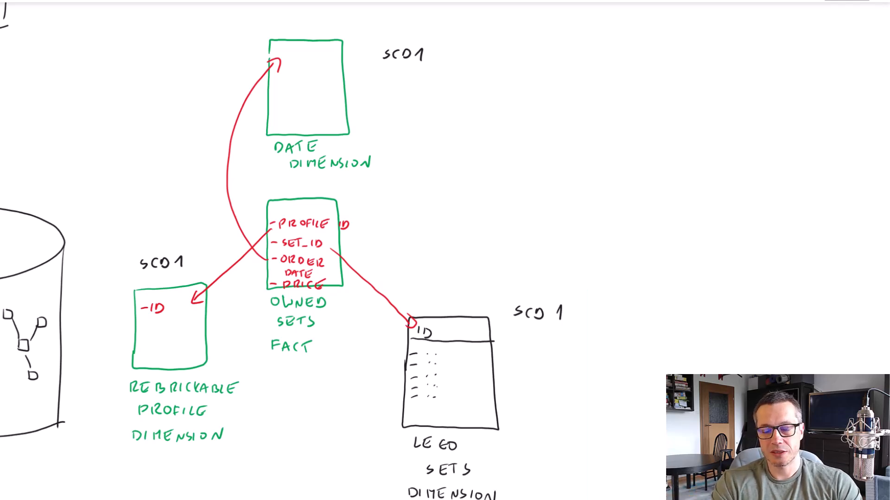
Pan the canvas to reveal the storage cylinder for the Delta symbol.
scroll(down, 3)
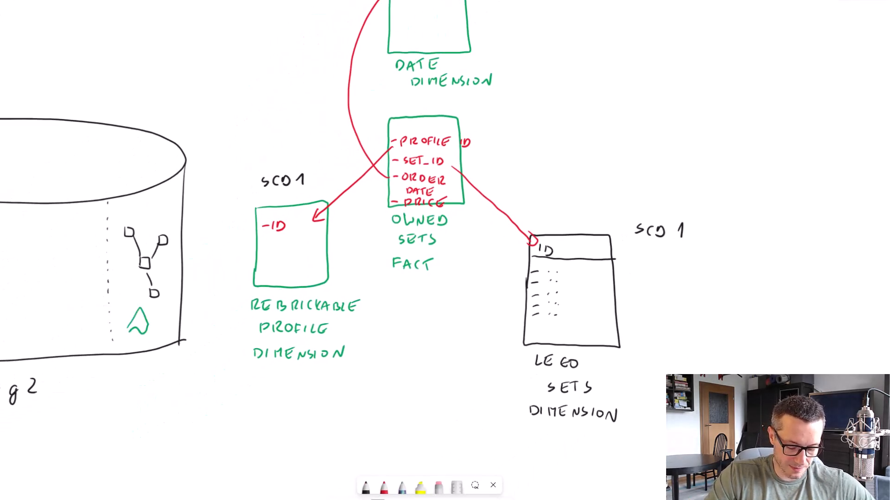
Label the triangle DELTA and draw an upward arrow at the star schema.
text(DELTA)
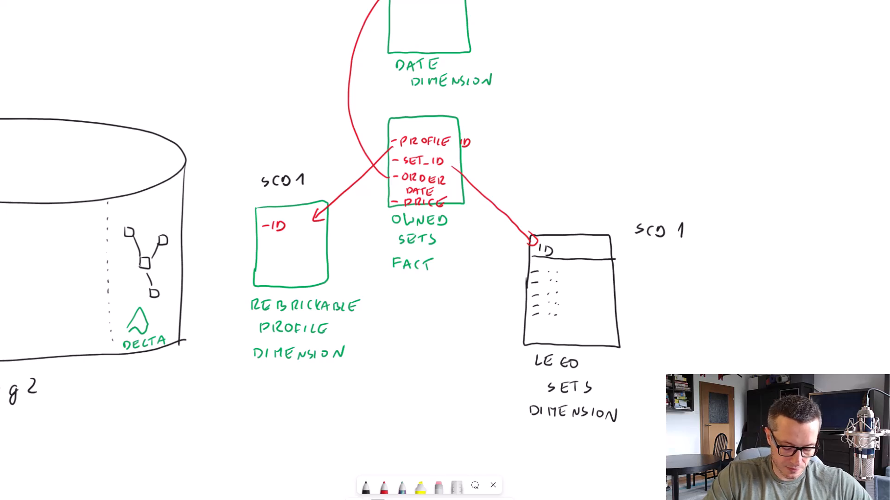
drag(374, 397, 379, 372)
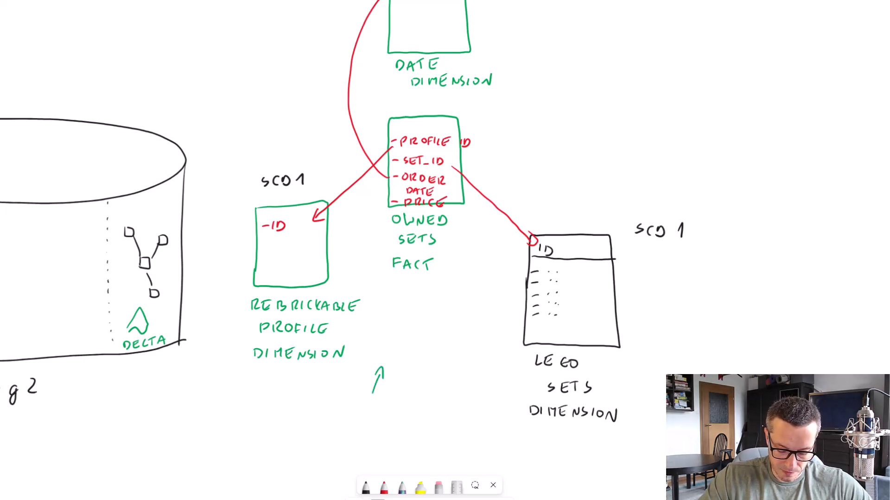
Write REGISTERED IN CATALOG in green beside the arrow.
text(RE)
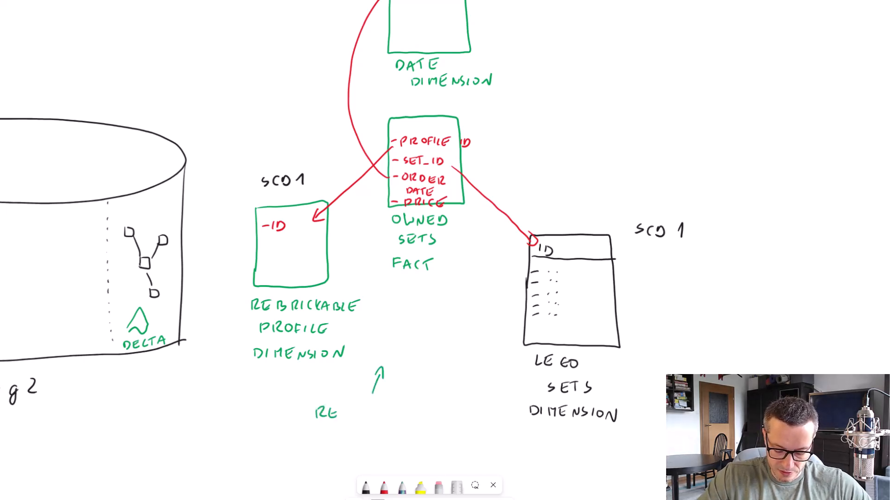
text(REGISTERED IN CATALOG)
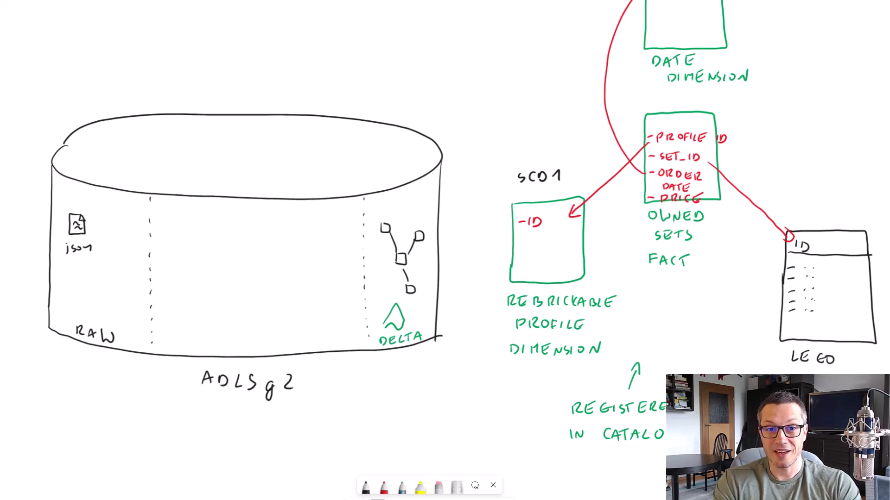
Mark the RAW zone with an arrow and the note 'PARTITIONED BY INGESTION' beneath it.
drag(88, 385, 88, 357)
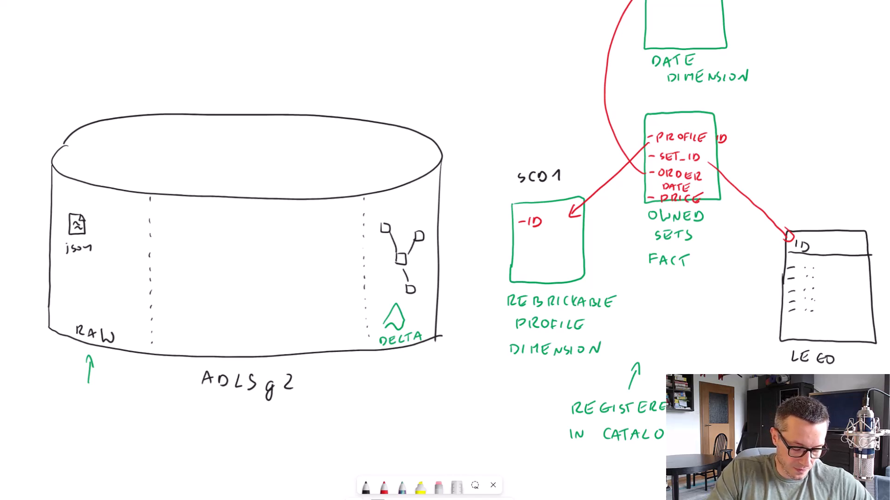
text(PARTITIONED BY)
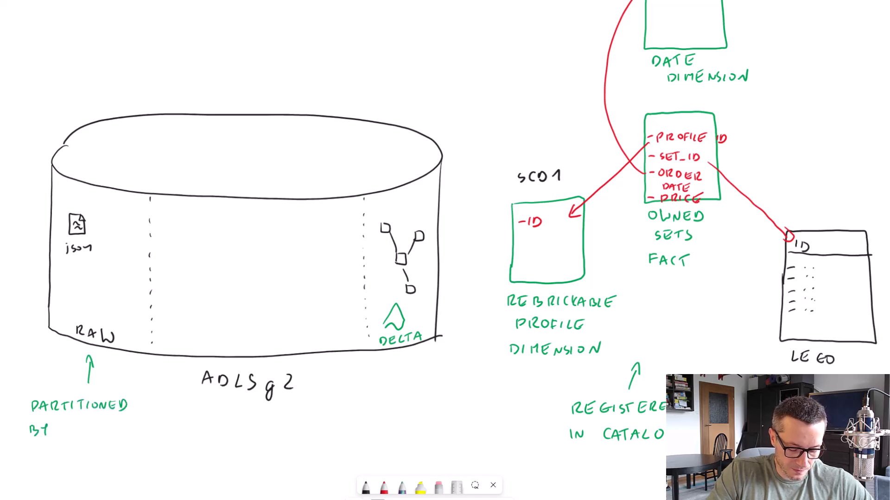
text(INGESTION)
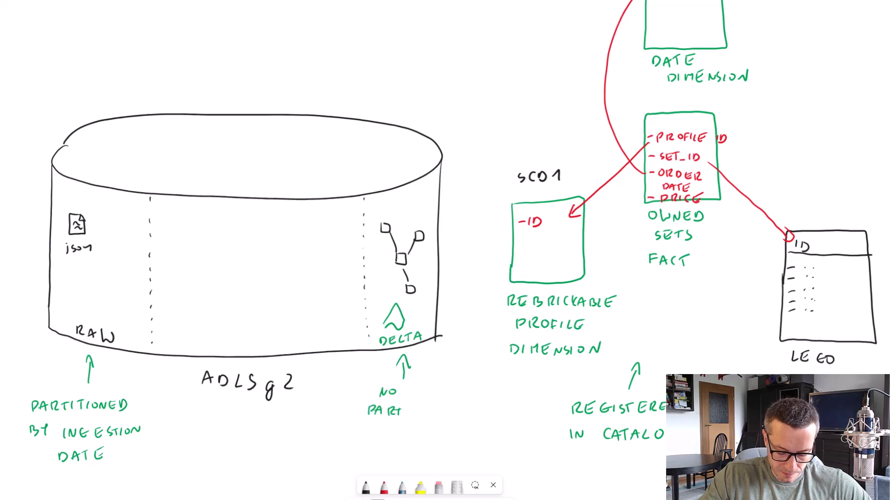
text(ITI)
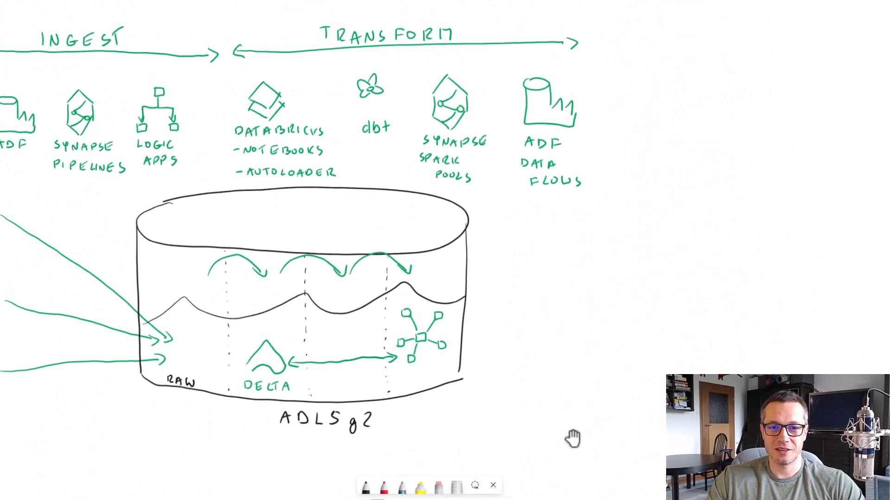
mouse_move(591, 416)
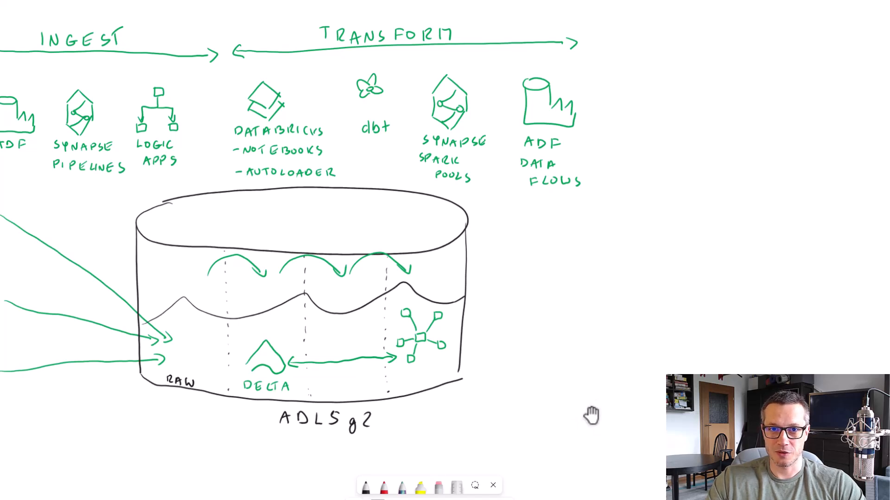
drag(230, 45, 400, 148)
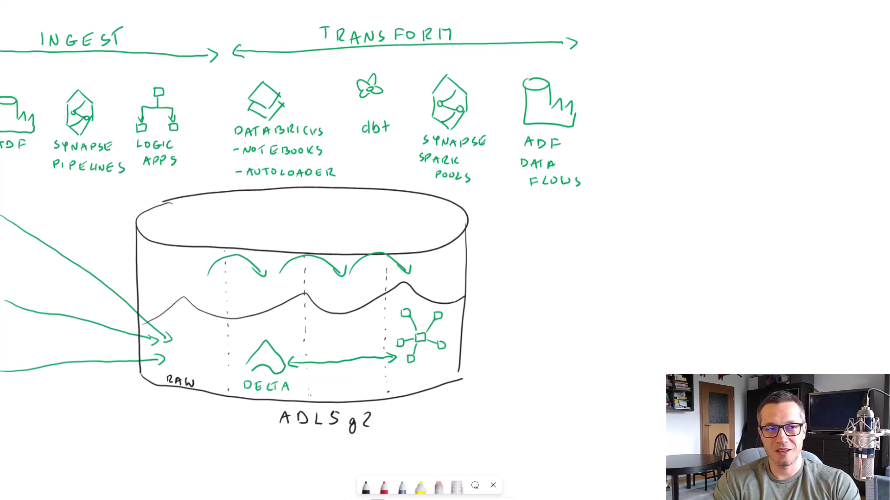
mouse_move(448, 359)
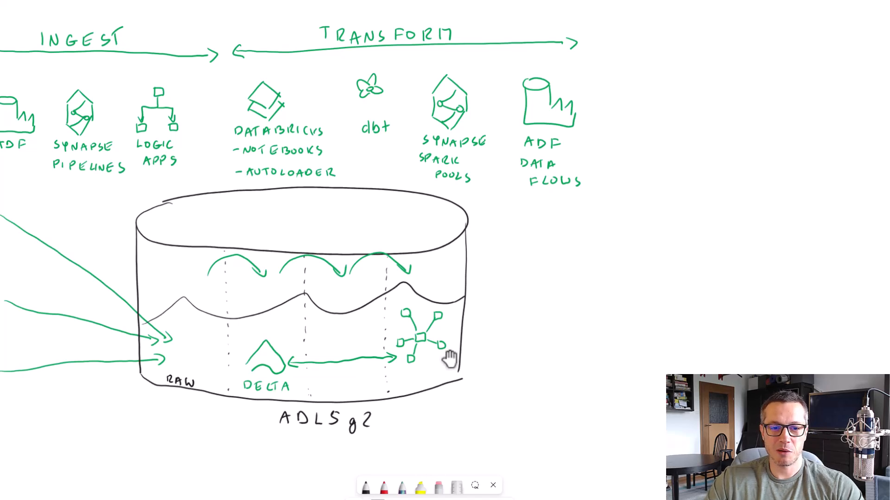